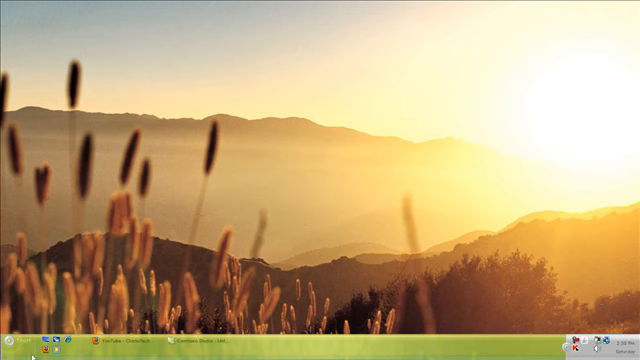
Launch HP Games from the HP folder under All Programs in the Start menu
{"action": "left_click", "coordinate": [12, 348]}
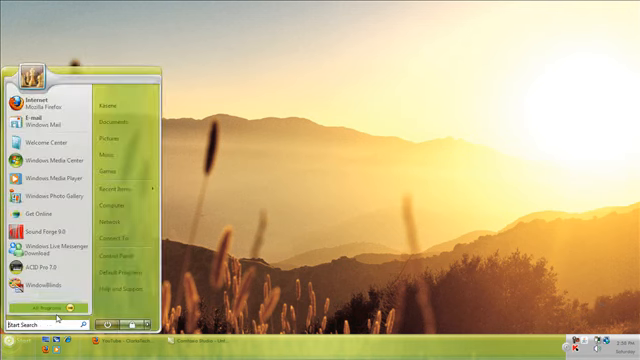
{"action": "left_click", "coordinate": [50, 304]}
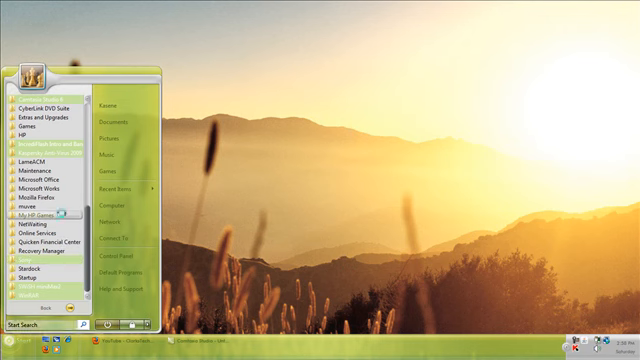
{"action": "left_click", "coordinate": [40, 214]}
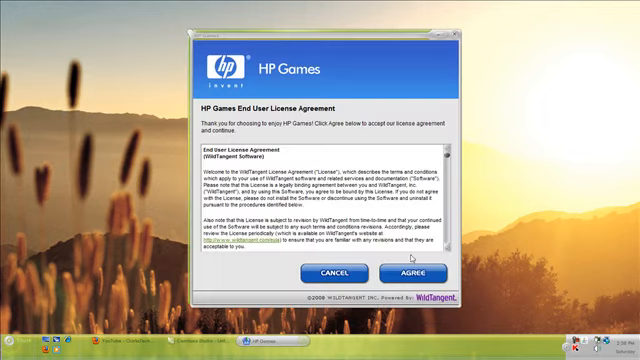
Agree to the HP Games End User License Agreement so the console begins initializing
{"action": "left_click", "coordinate": [418, 272]}
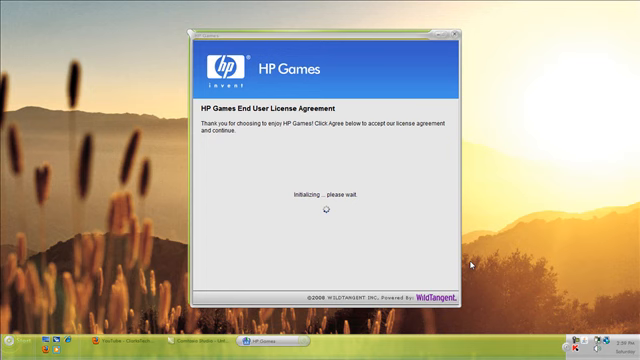
{"action": "mouse_move", "coordinate": [370, 158]}
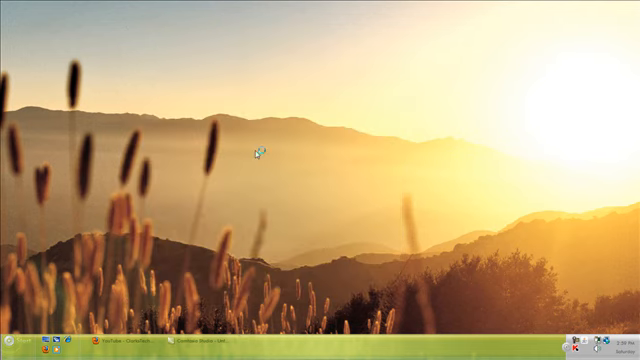
{"action": "mouse_move", "coordinate": [258, 156]}
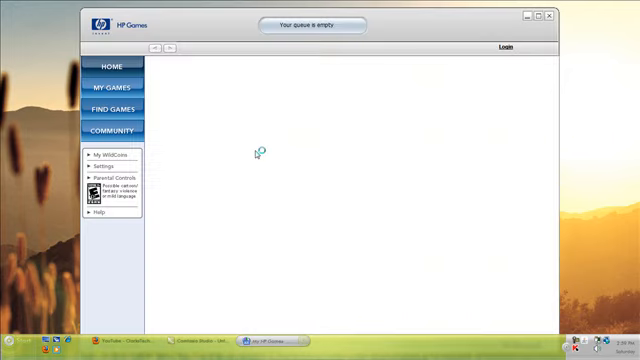
{"action": "mouse_move", "coordinate": [258, 154]}
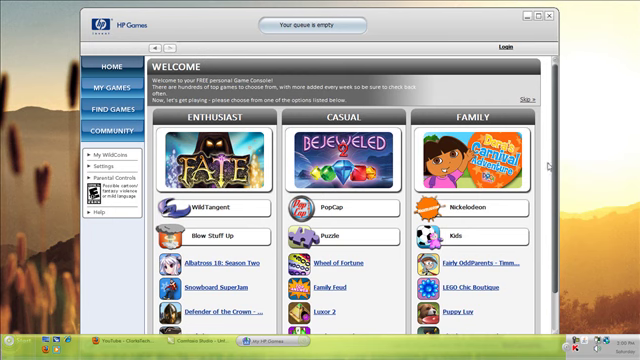
{"action": "mouse_move", "coordinate": [598, 64]}
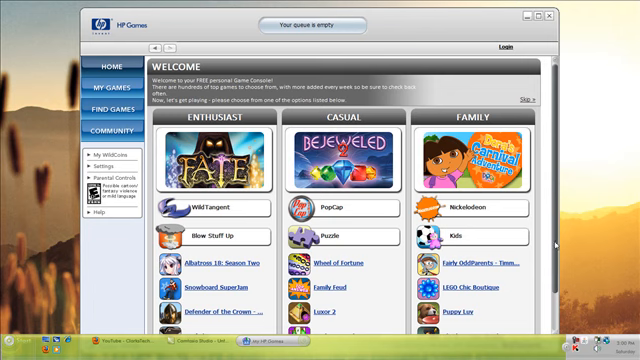
Scroll down the Welcome page through the Enthusiast, Casual and Family game lists
{"action": "scroll", "scroll_direction": "down", "scroll_amount": 3}
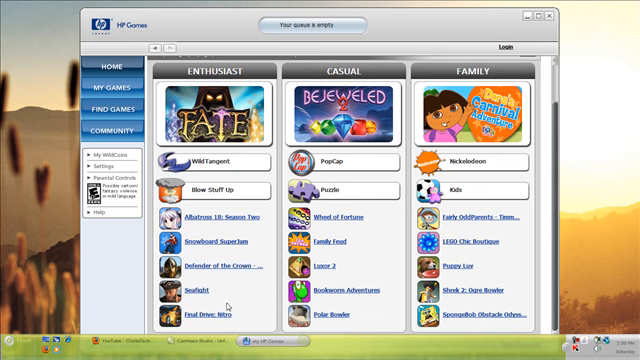
{"action": "mouse_move", "coordinate": [260, 240]}
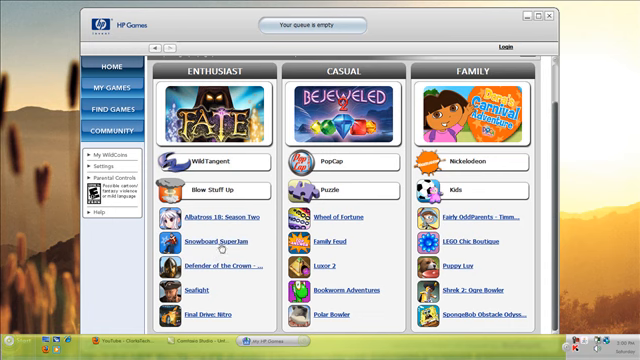
{"action": "mouse_move", "coordinate": [212, 218]}
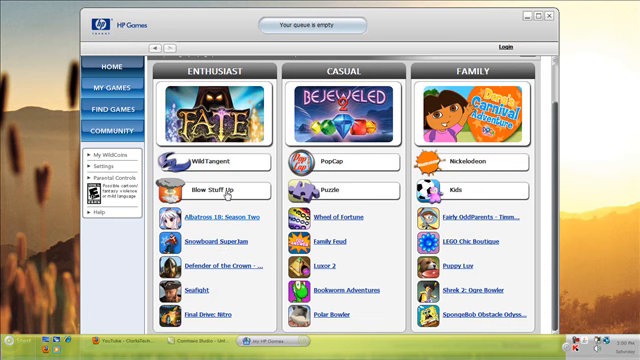
{"action": "mouse_move", "coordinate": [212, 264]}
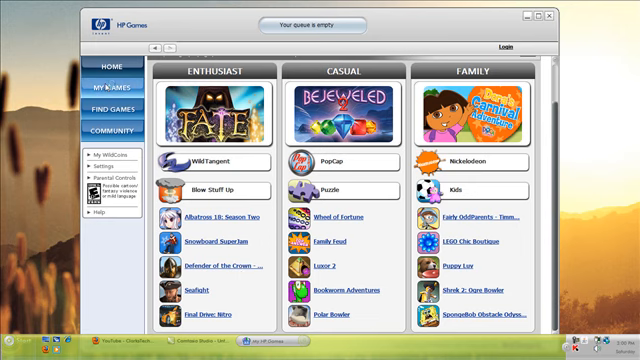
Switch to the My Games page listing installed and recently played titles
{"action": "left_click", "coordinate": [118, 88]}
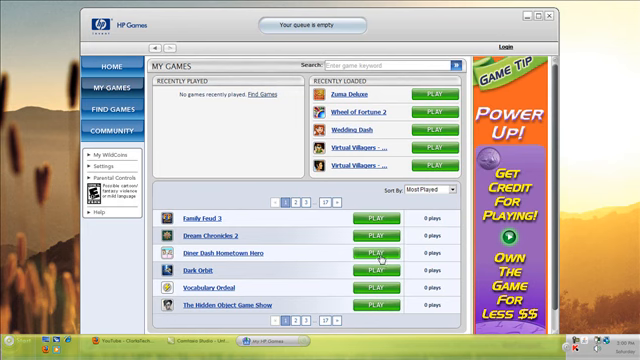
Start Blackhawk Striker 2 from My Games and begin the Sprint-sponsored free session
{"action": "left_click", "coordinate": [304, 318]}
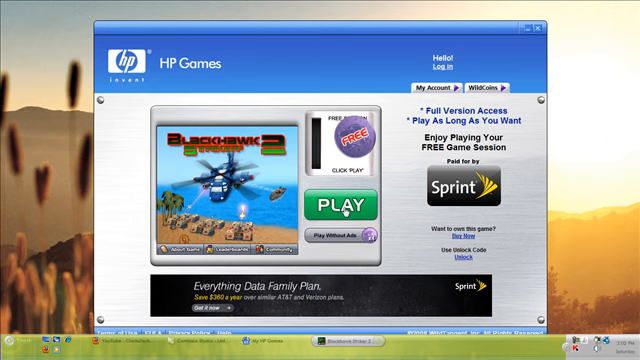
{"action": "left_click", "coordinate": [344, 204]}
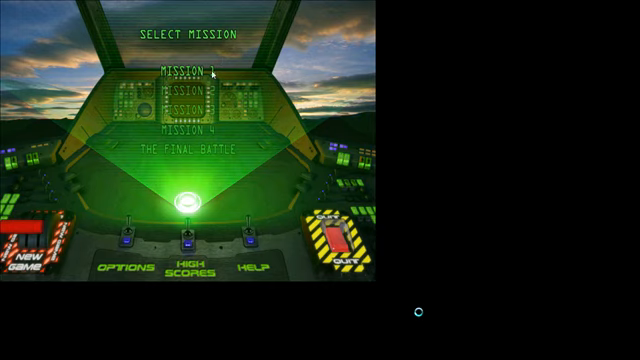
Choose a mission on the Select Mission cockpit screen, reaching chopper selection
{"action": "left_click", "coordinate": [180, 70]}
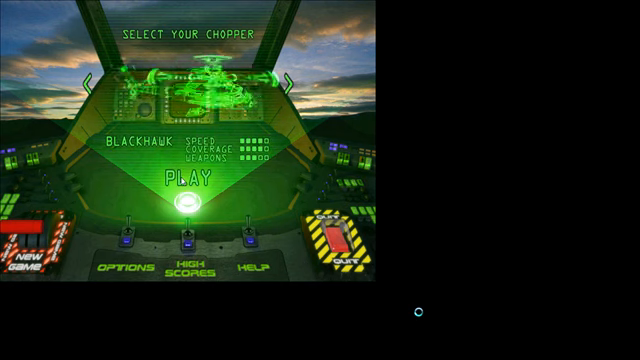
Fly the mission with the Blackhawk chopper until Game Over shows a score of 93850
{"action": "left_click", "coordinate": [184, 180]}
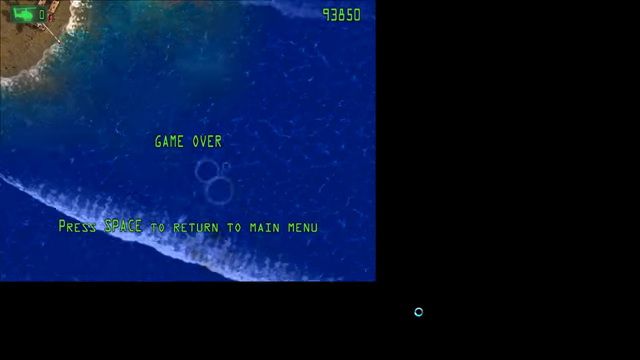
Return to the main menu and confirm quitting Blackhawk Striker 2
{"action": "key", "text": "space"}
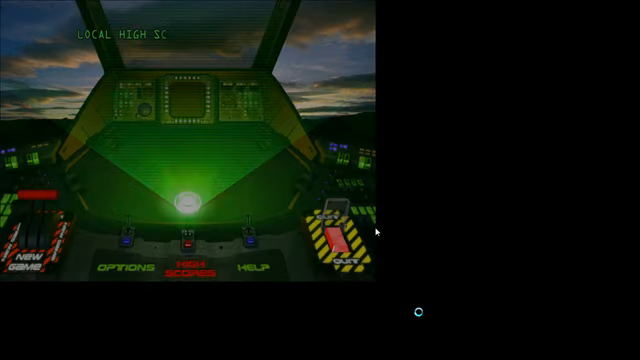
{"action": "left_click", "coordinate": [348, 252]}
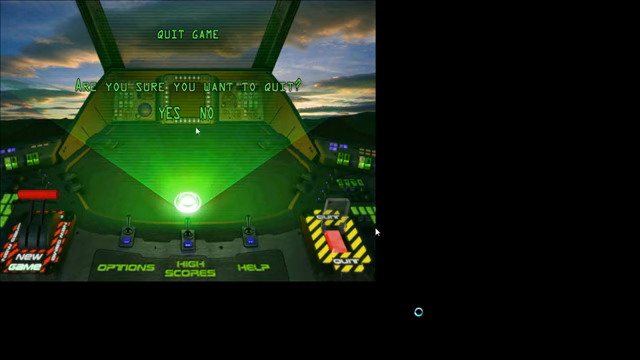
{"action": "left_click", "coordinate": [166, 118]}
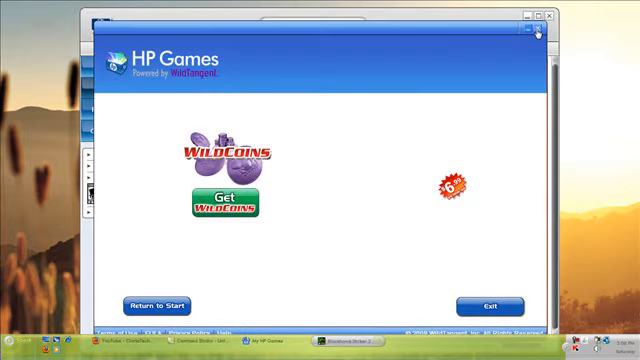
Exit the post-game promotion screen and close the HP Games console to the desktop
{"action": "left_click", "coordinate": [156, 306]}
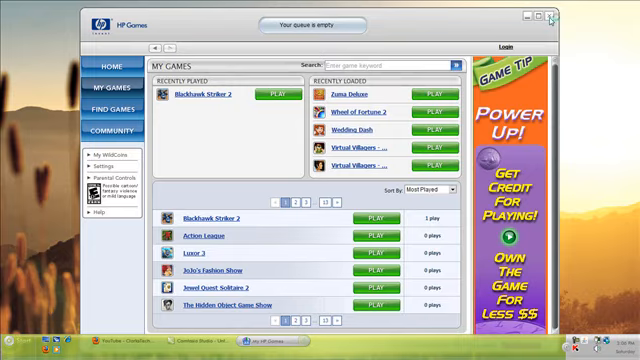
{"action": "left_click", "coordinate": [556, 16]}
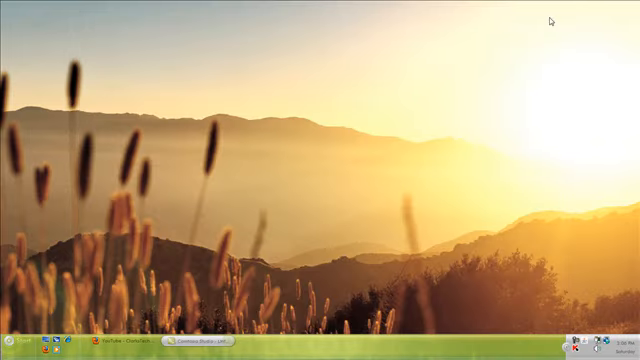